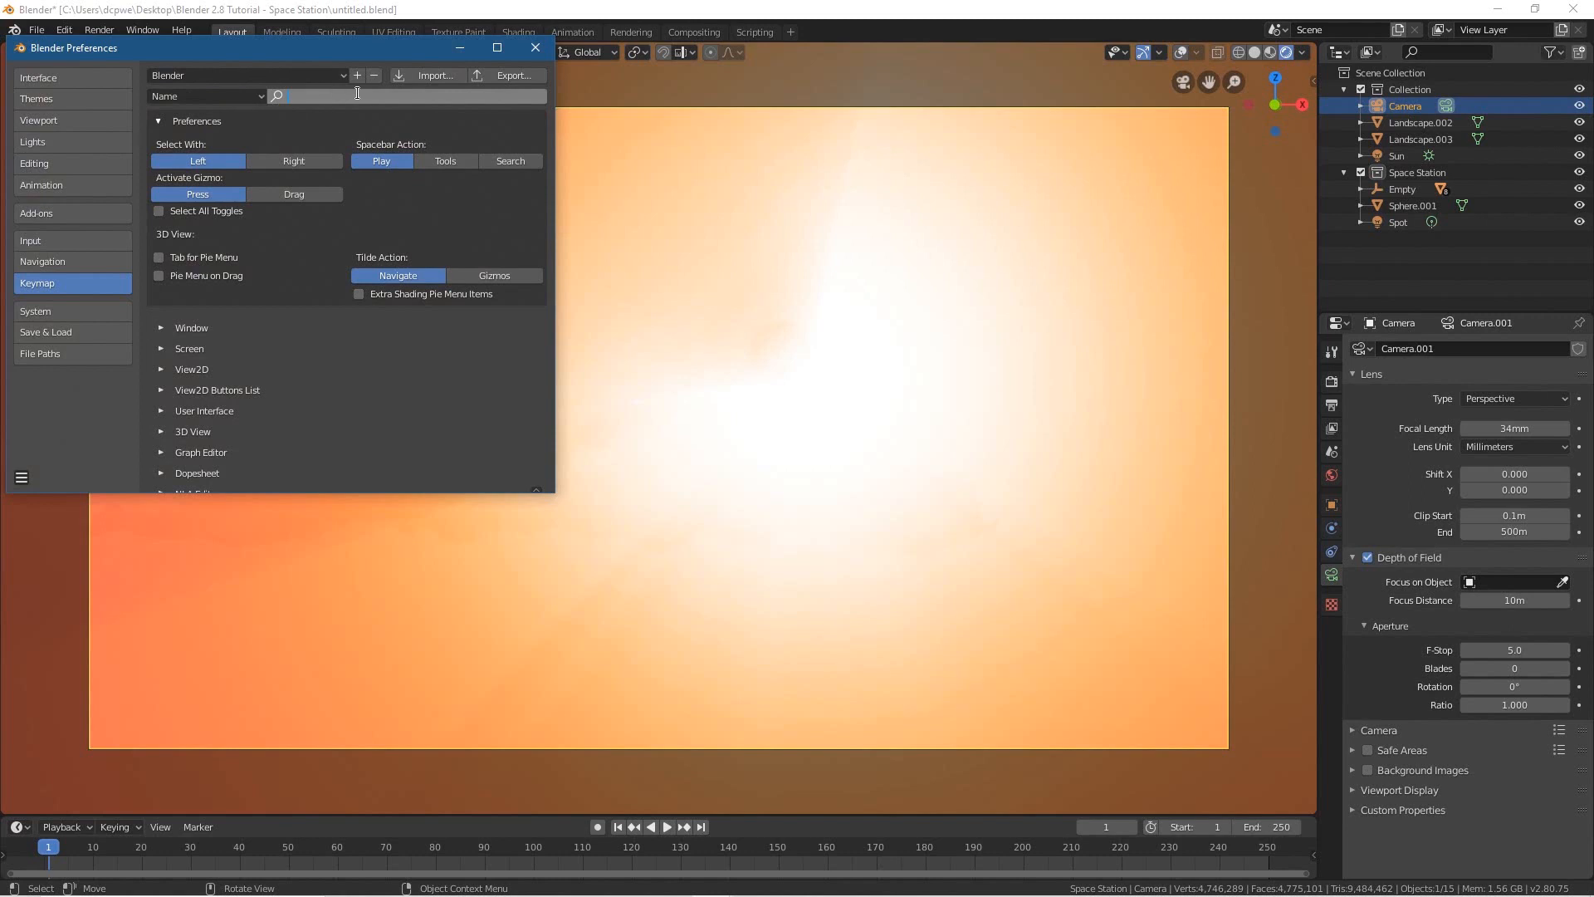
Search the keymap for 'view' to filter down to the View Navigation (Walk/Fly) entry
{"action": "type", "text": "view navigation"}
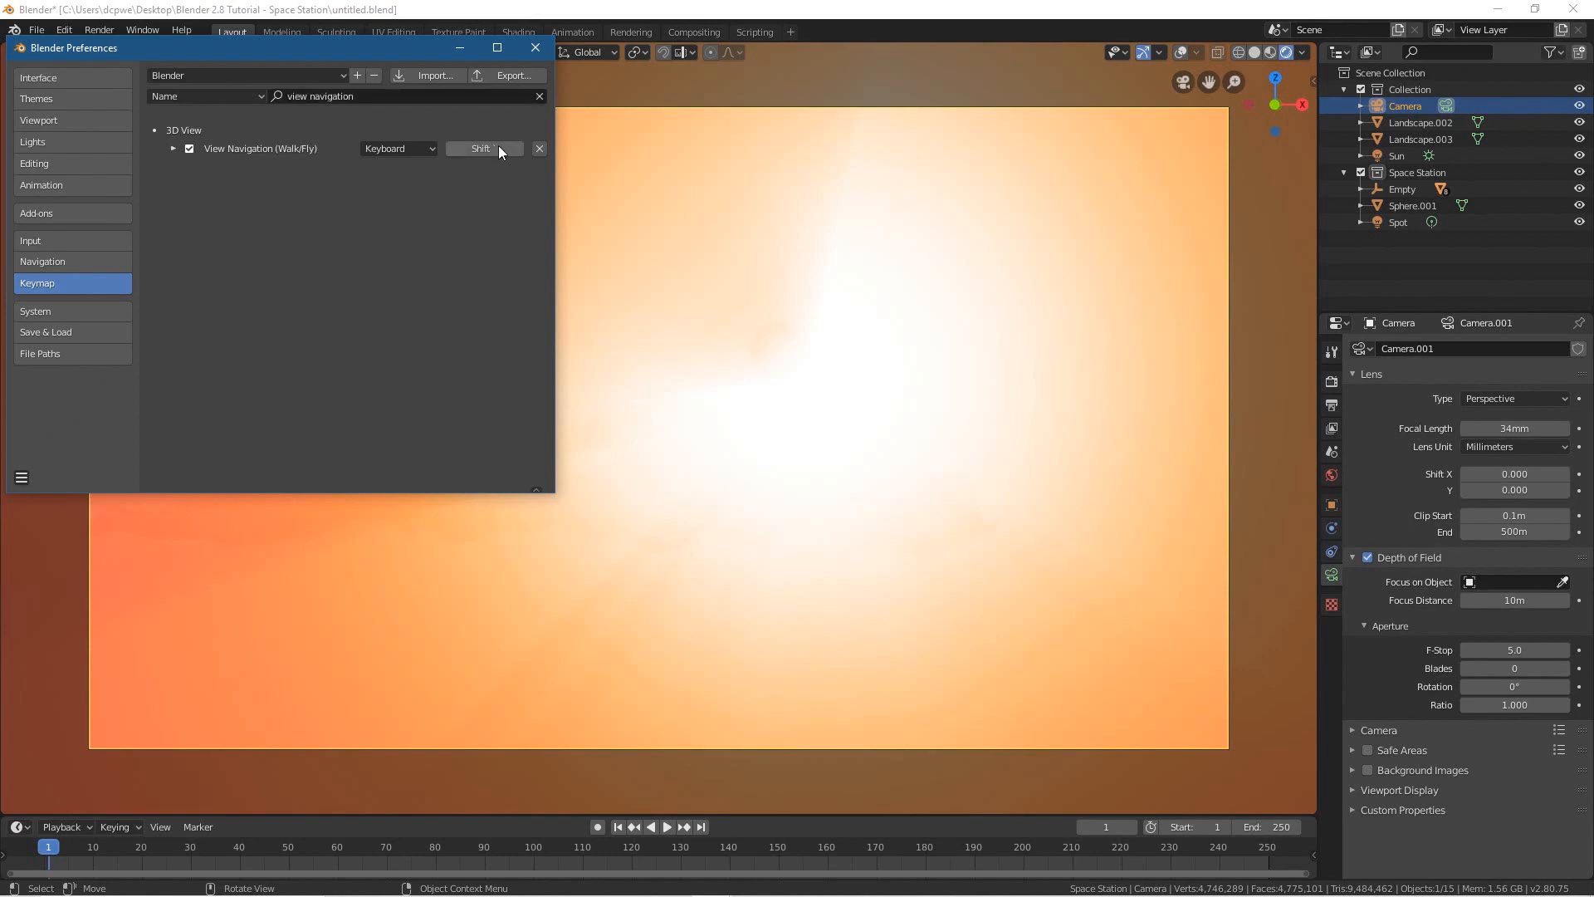
Bind View Navigation (Walk/Fly) to Shift+F and close the Preferences window
{"action": "left_click", "coordinate": [484, 149]}
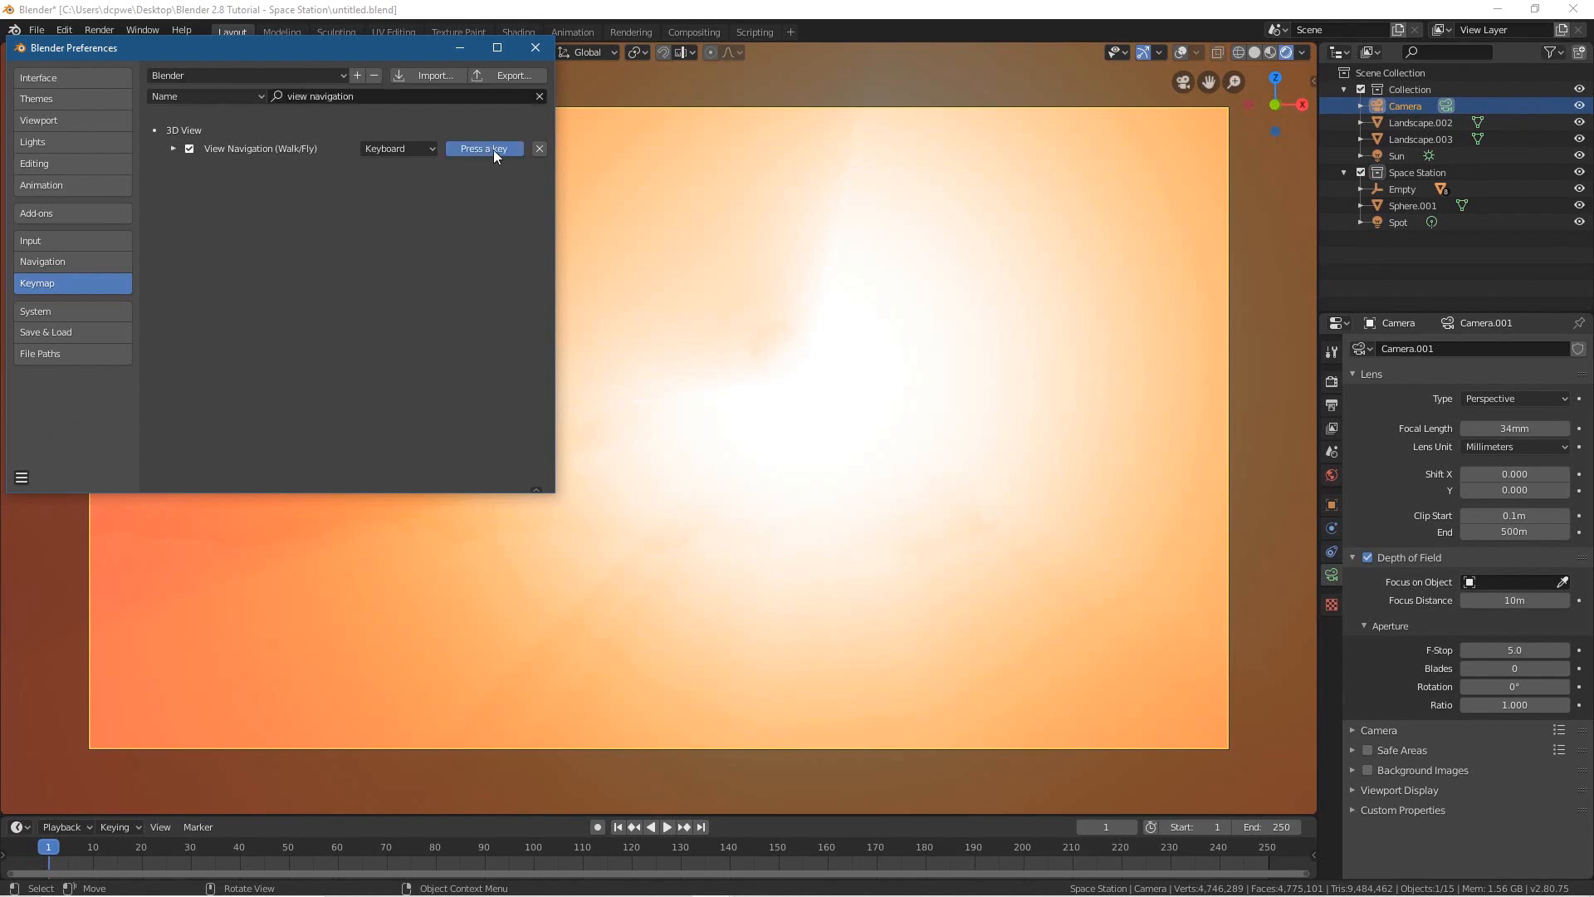
{"action": "key", "text": "shift"}
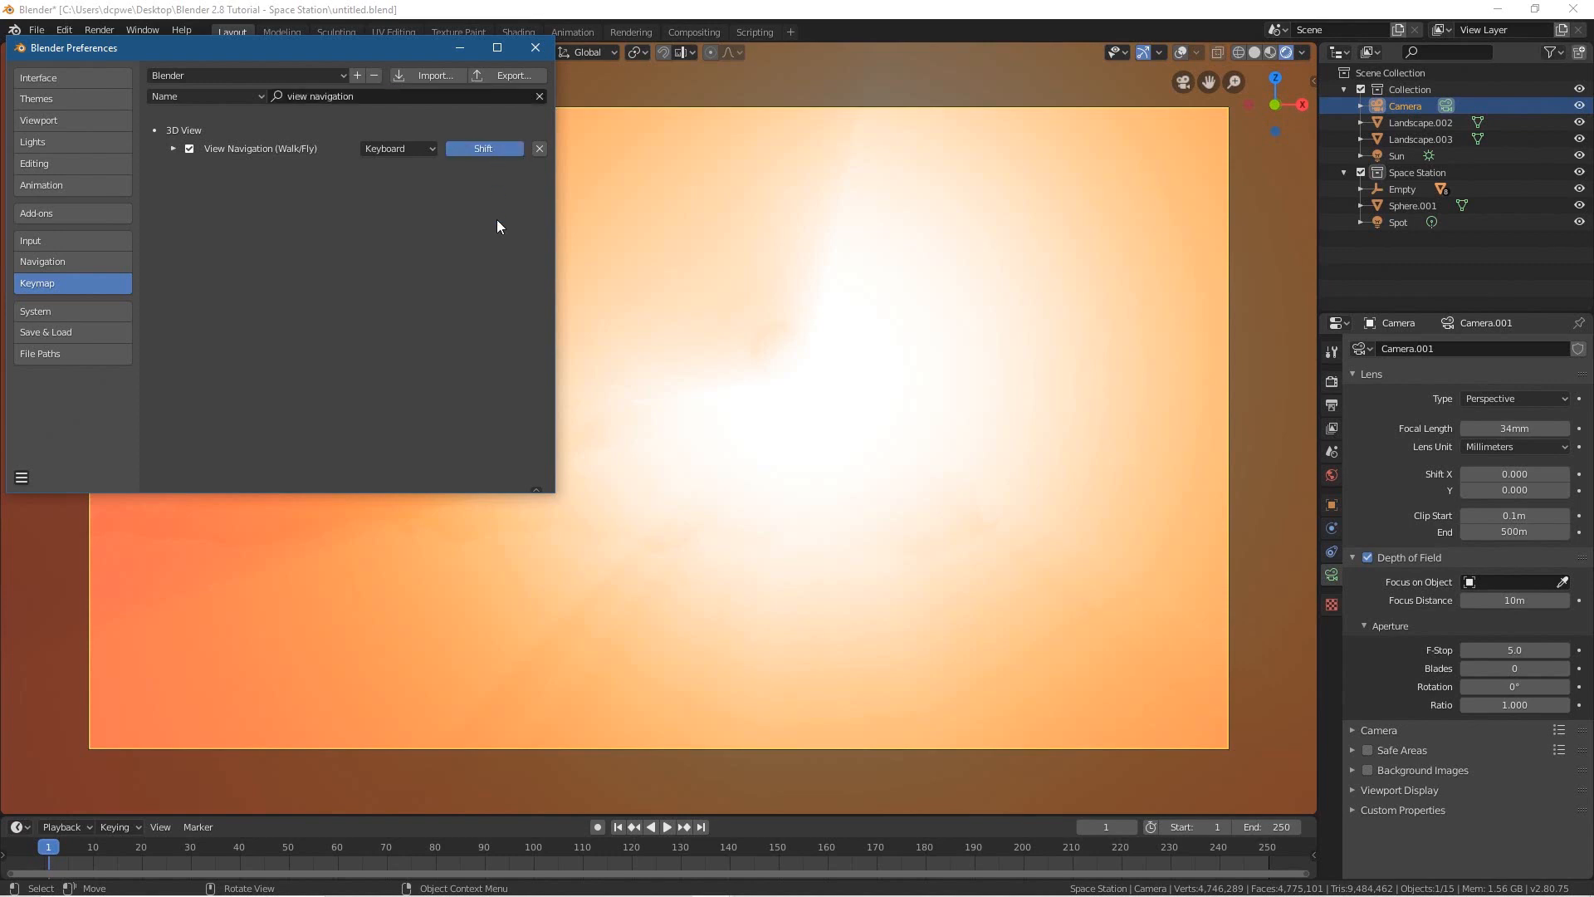
{"action": "left_click", "coordinate": [483, 148]}
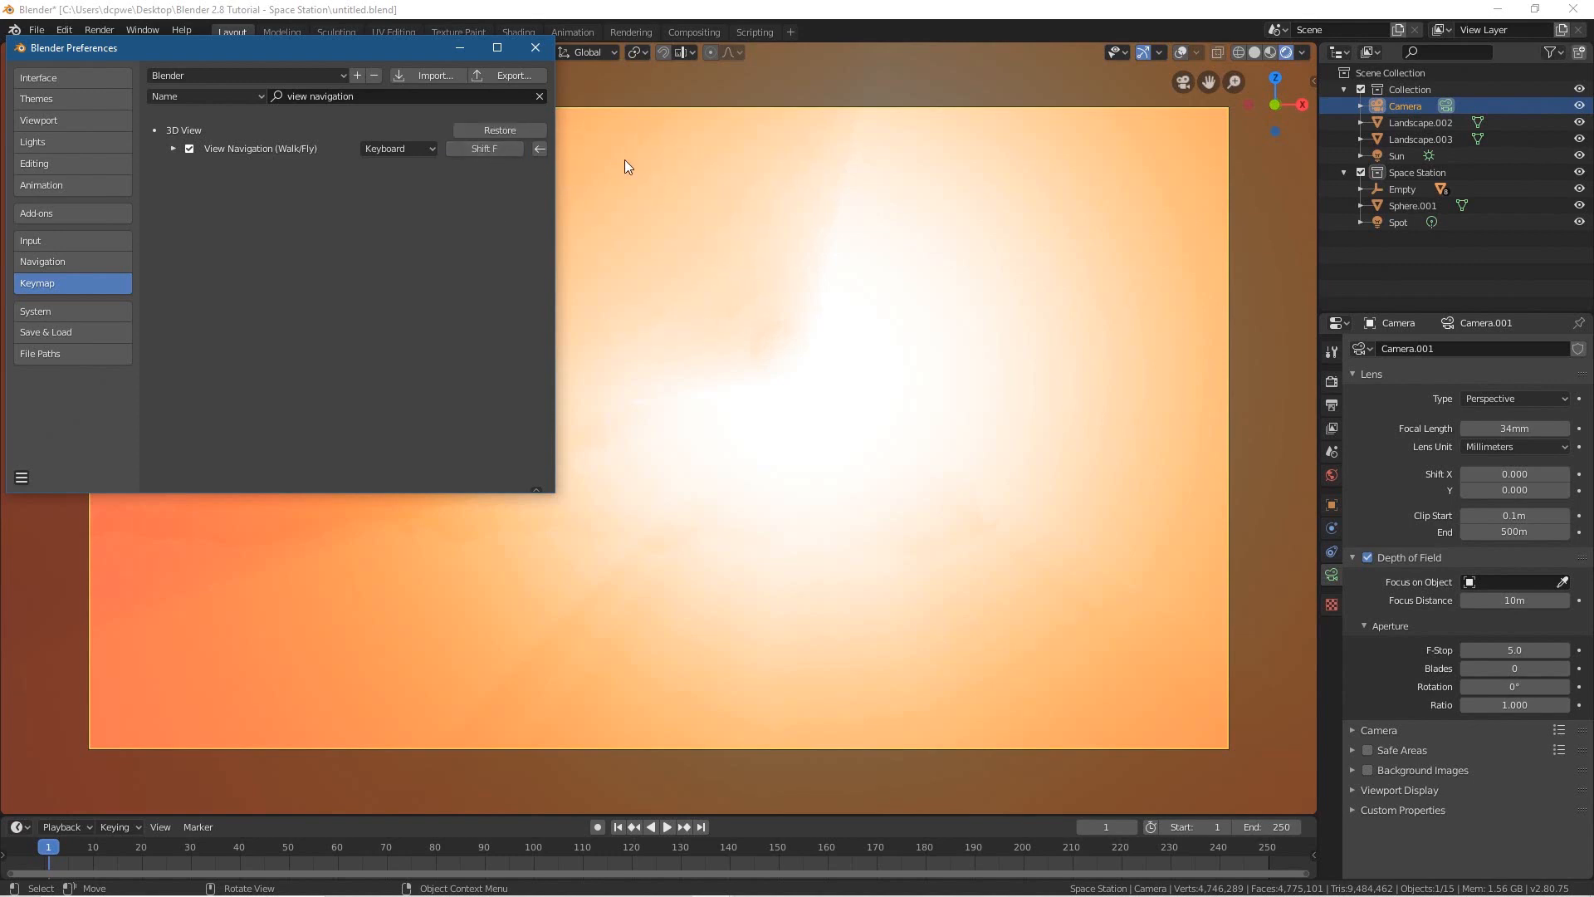
{"action": "left_click", "coordinate": [535, 46]}
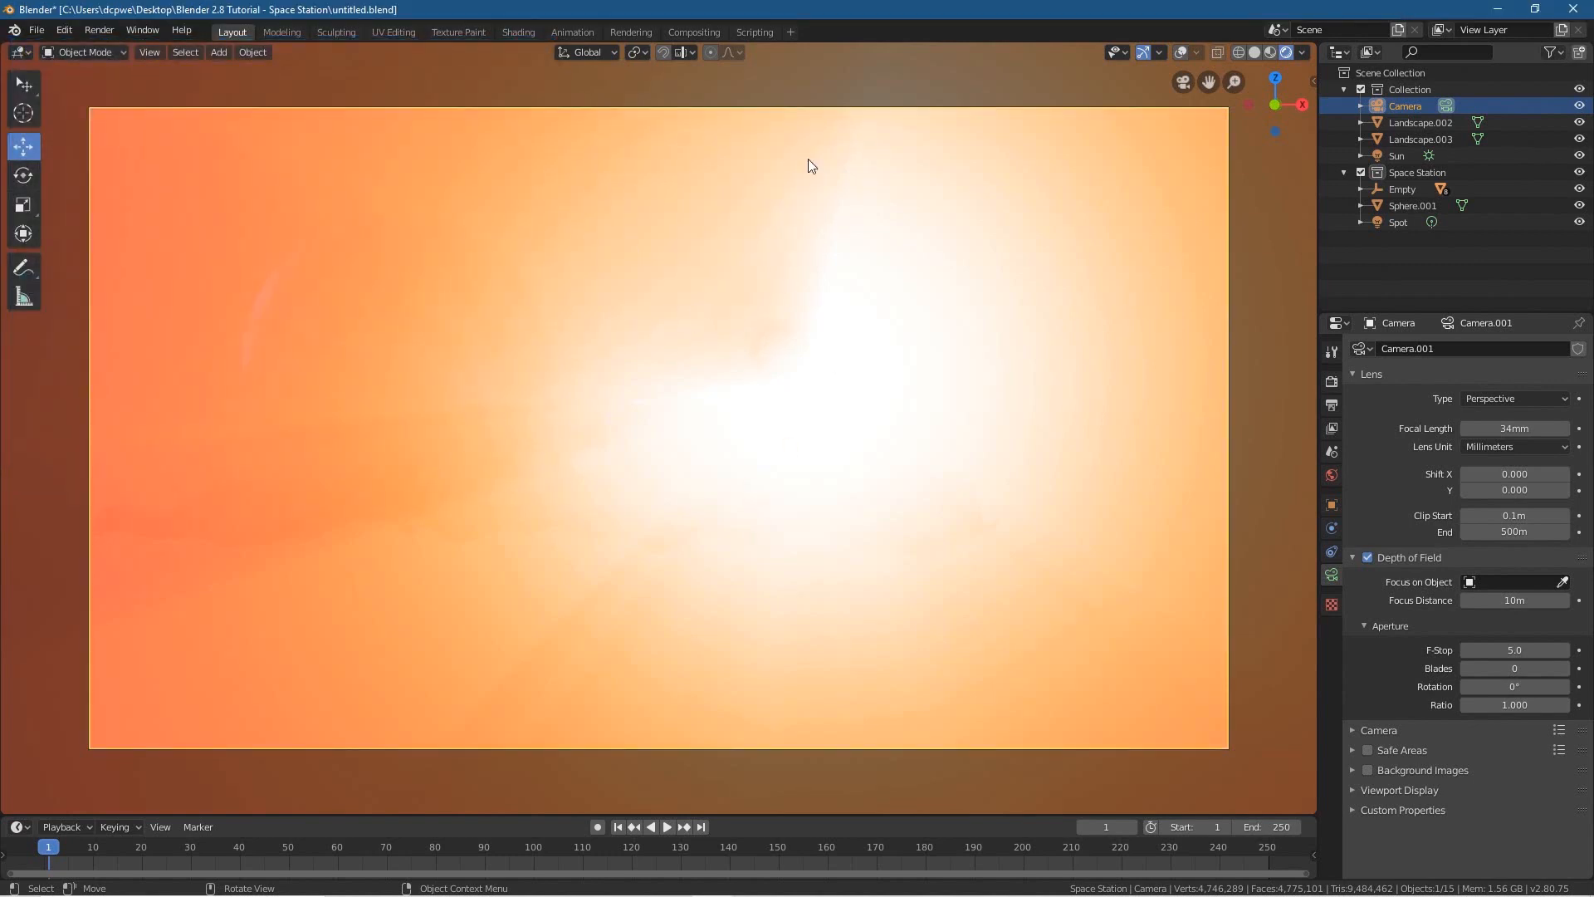